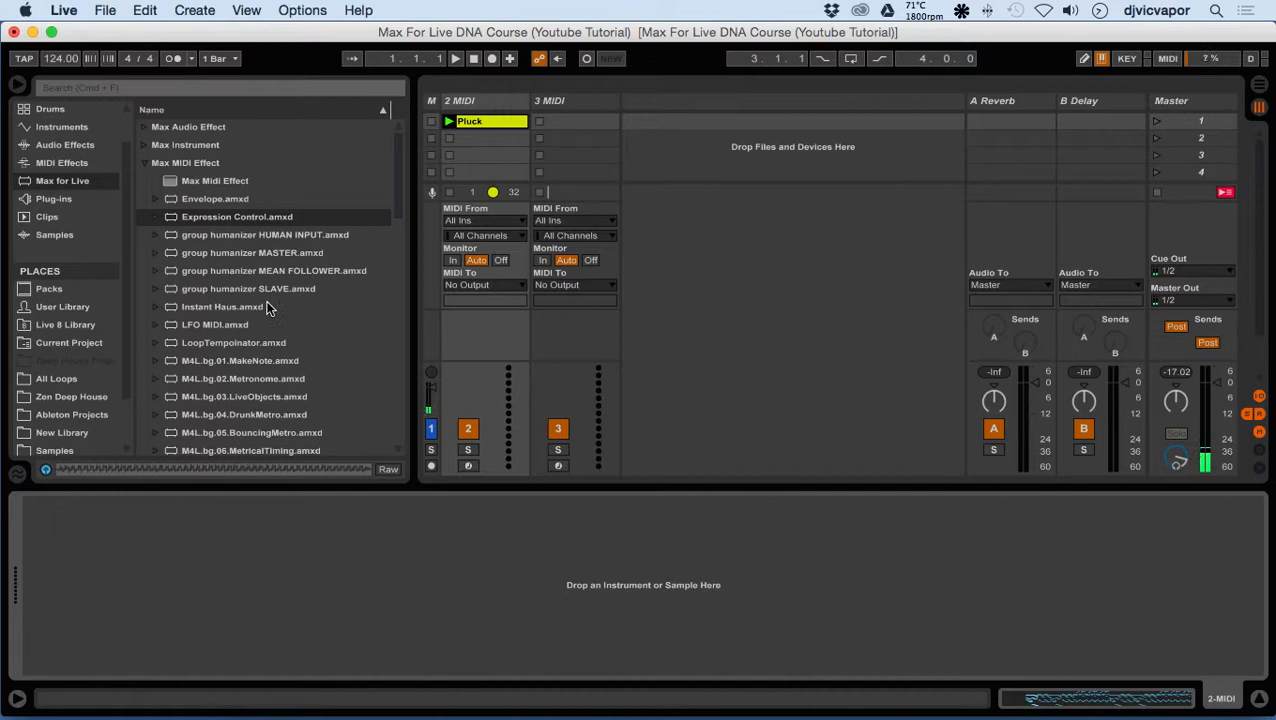
{"action": "mouse_move", "coordinate": [192, 224]}
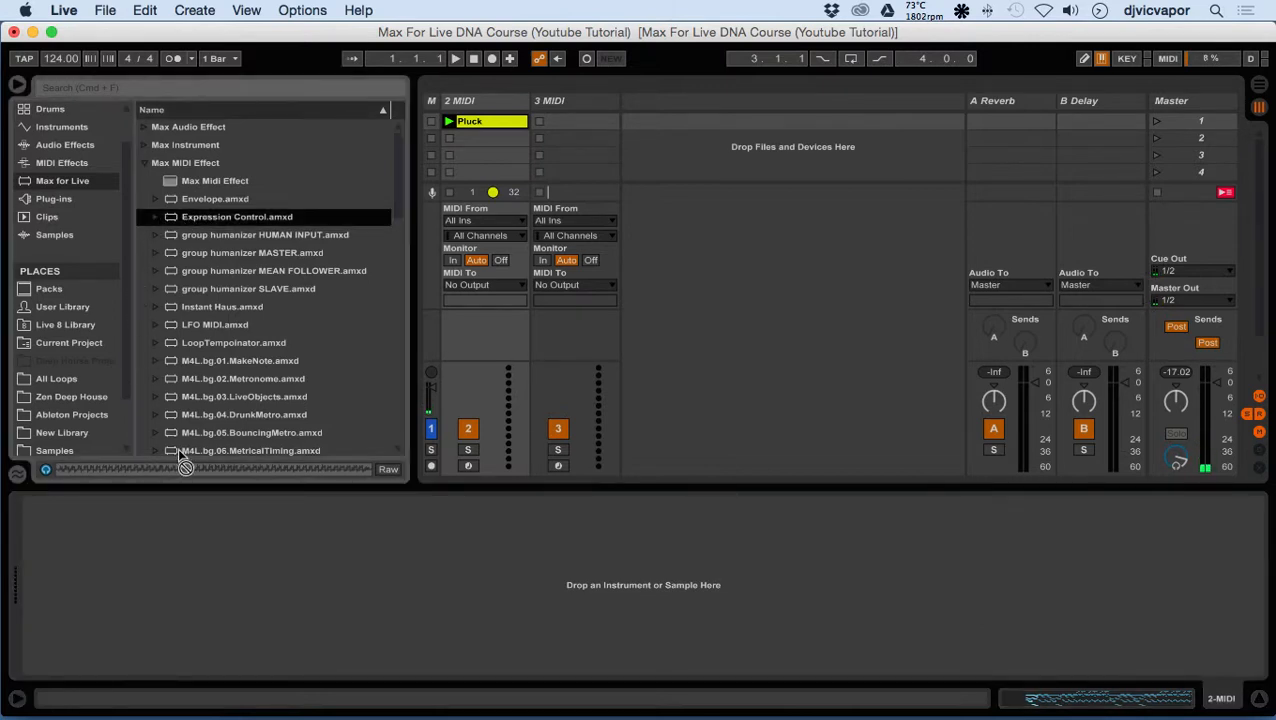
Step: Add Expression Control.amxd from Max for Live > Max MIDI Effect to the 2 MIDI track
{"action": "double_click", "coordinate": [236, 216]}
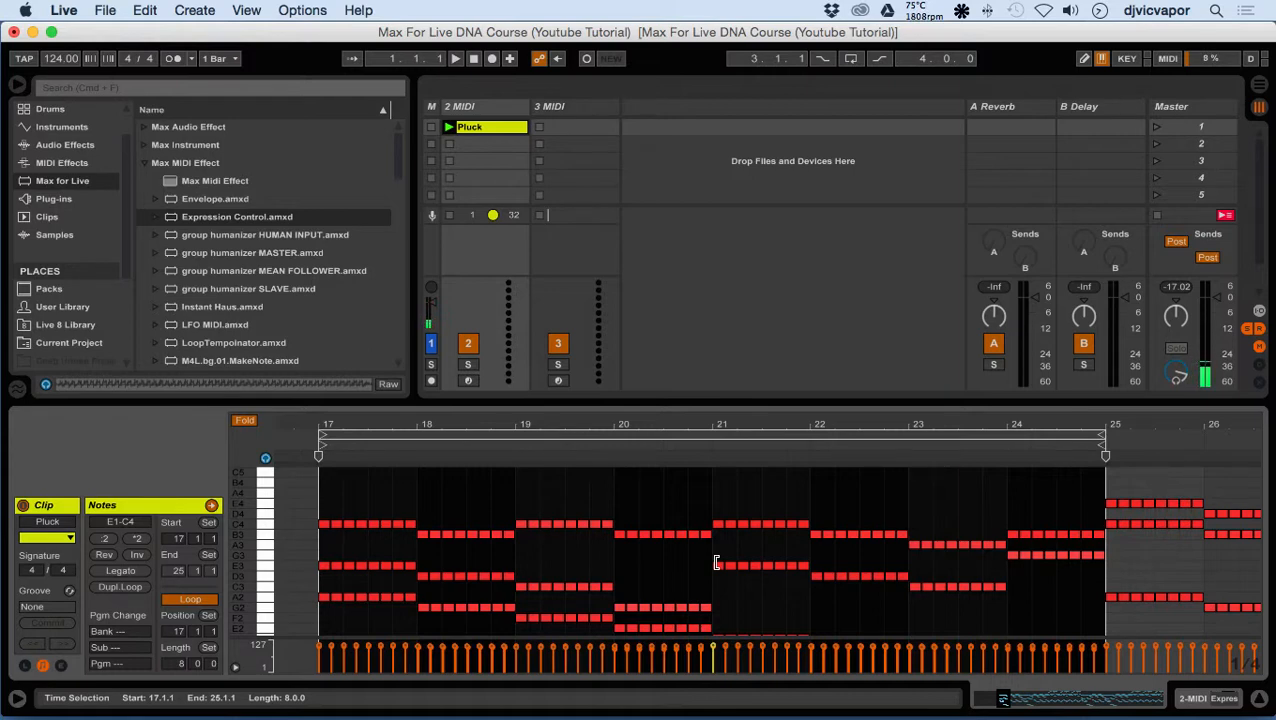
{"action": "mouse_move", "coordinate": [656, 548]}
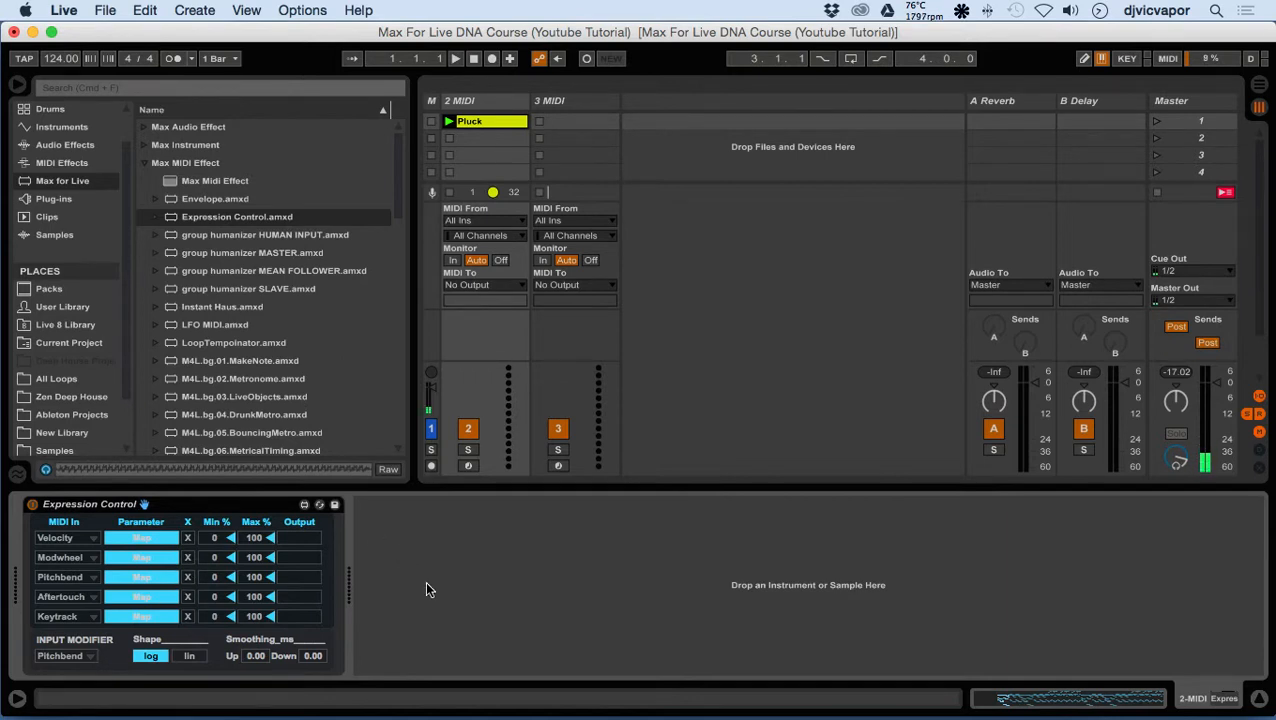
Step: Load the Hybrid synth after Expression Control with its 08 Arpeggios > 12 Commuting preset
{"action": "left_click", "coordinate": [52, 198]}
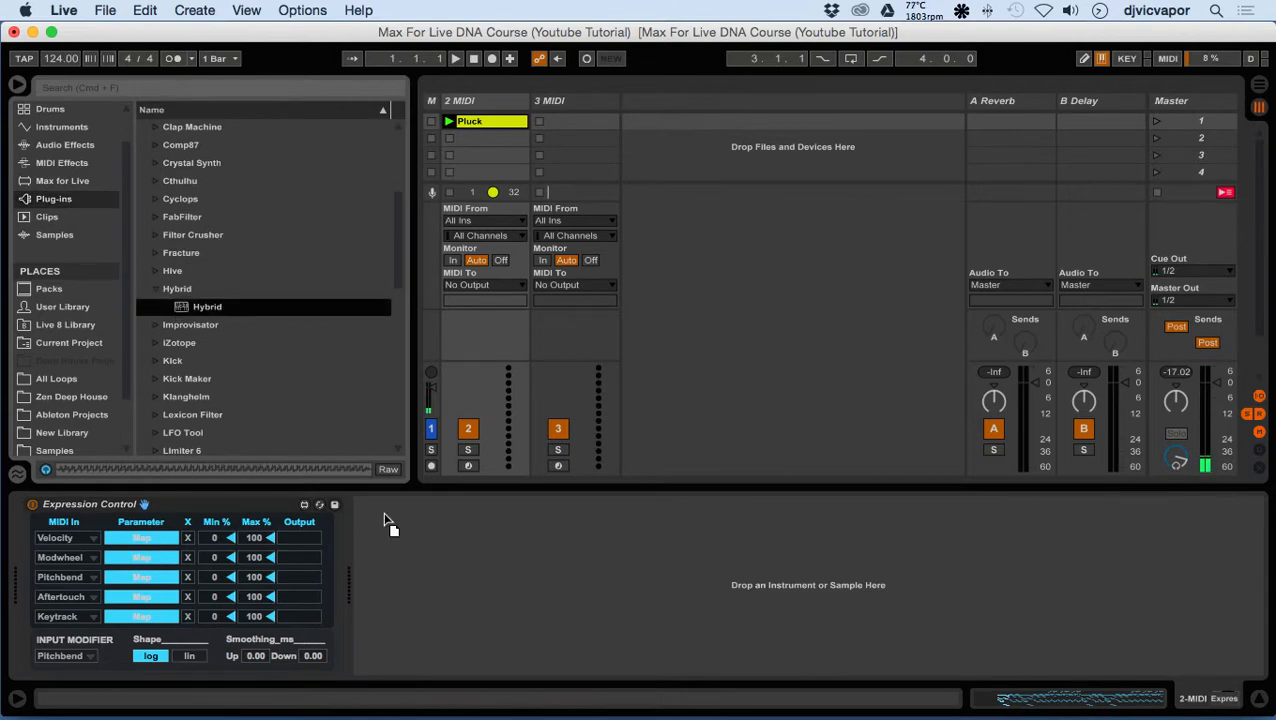
{"action": "double_click", "coordinate": [208, 306]}
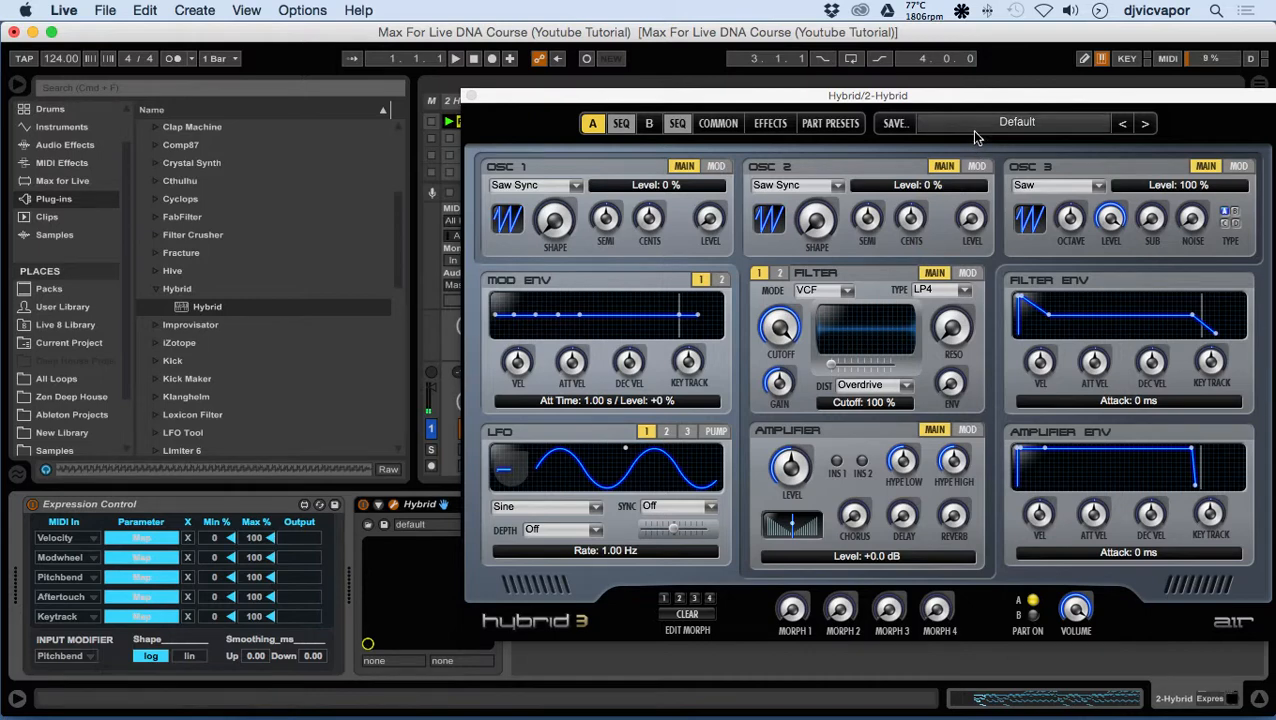
{"action": "left_click", "coordinate": [1040, 122]}
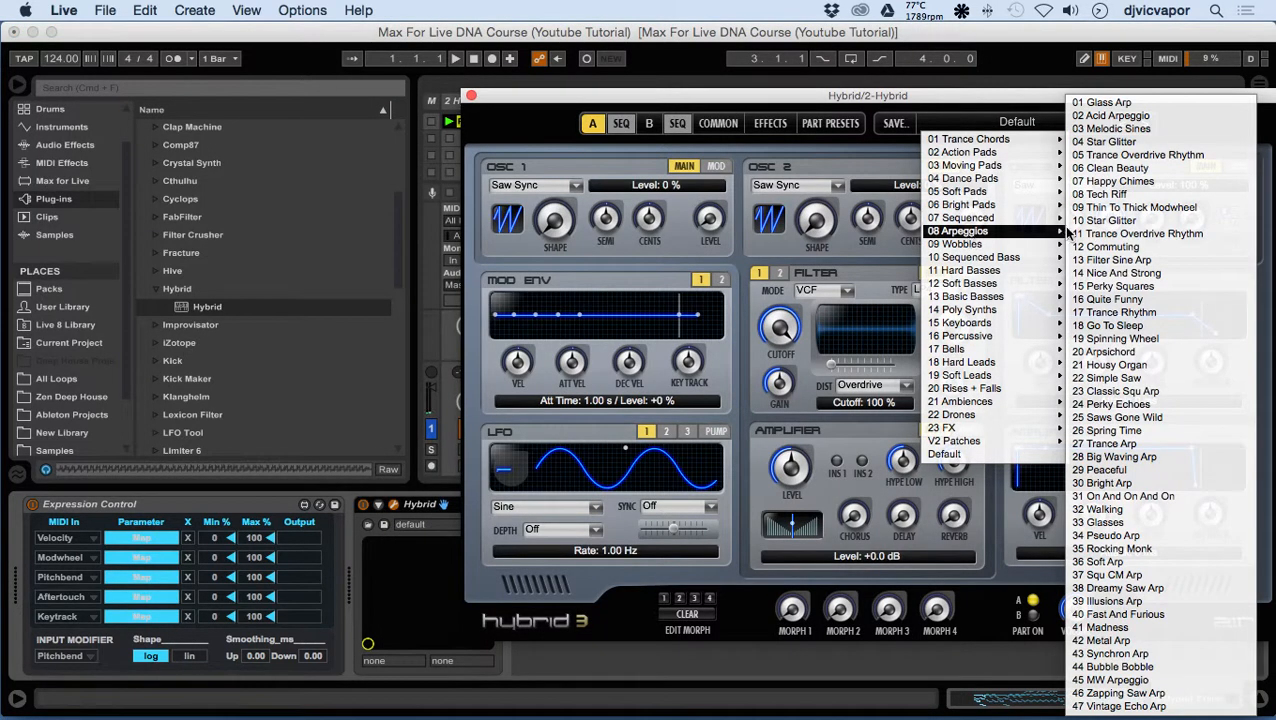
{"action": "left_click", "coordinate": [1108, 246]}
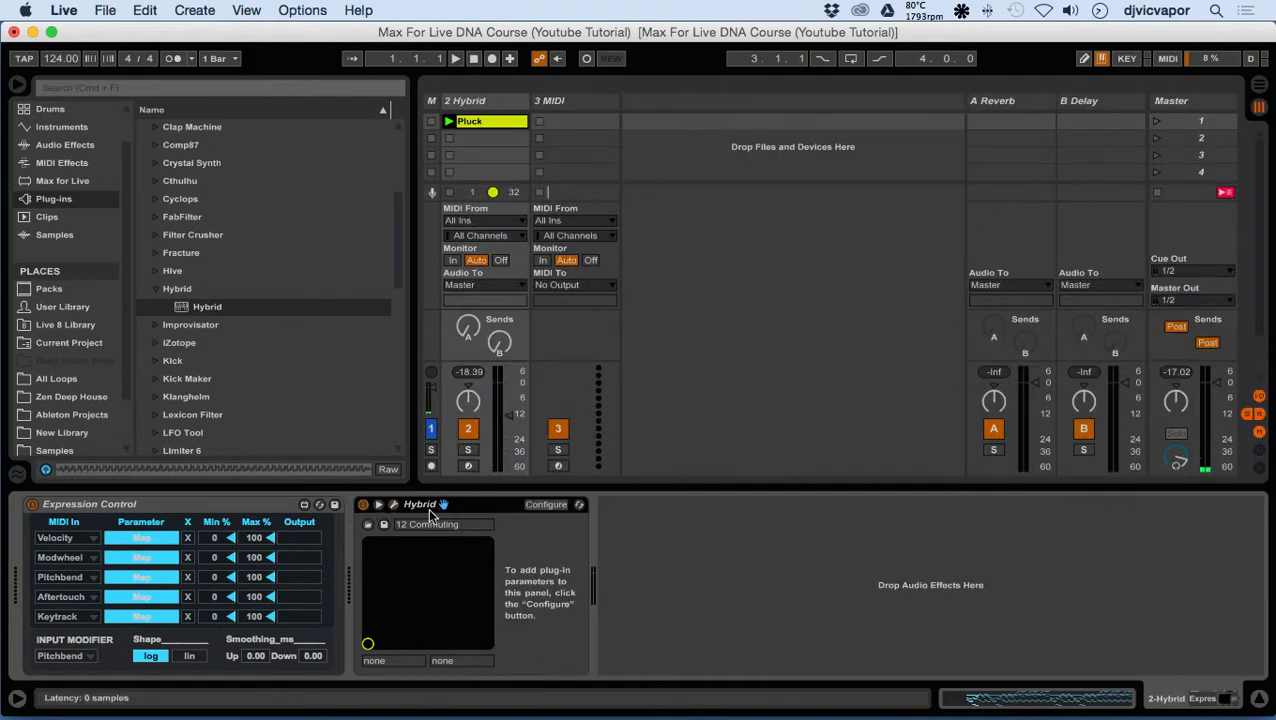
Step: Configure Hybrid's Cutoff, Delay Send, Chorus Send and Reverb Send as device parameters
{"action": "left_click", "coordinate": [432, 504]}
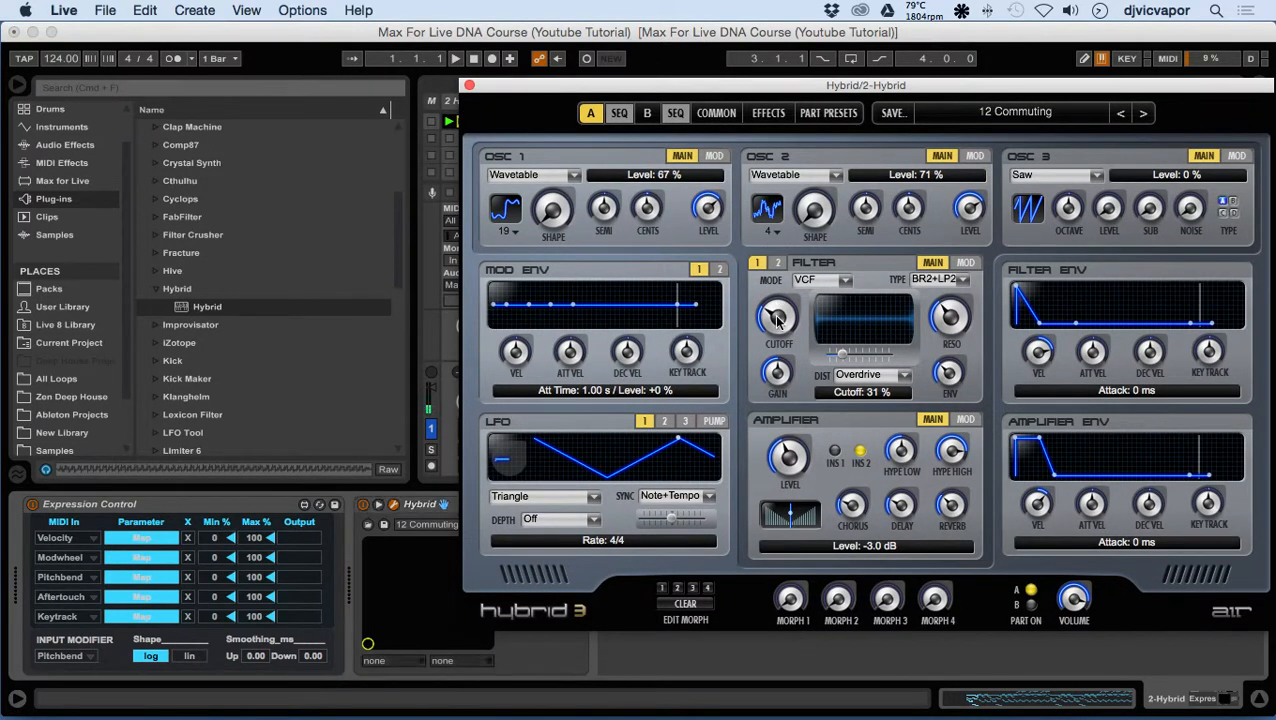
{"action": "mouse_move", "coordinate": [930, 520]}
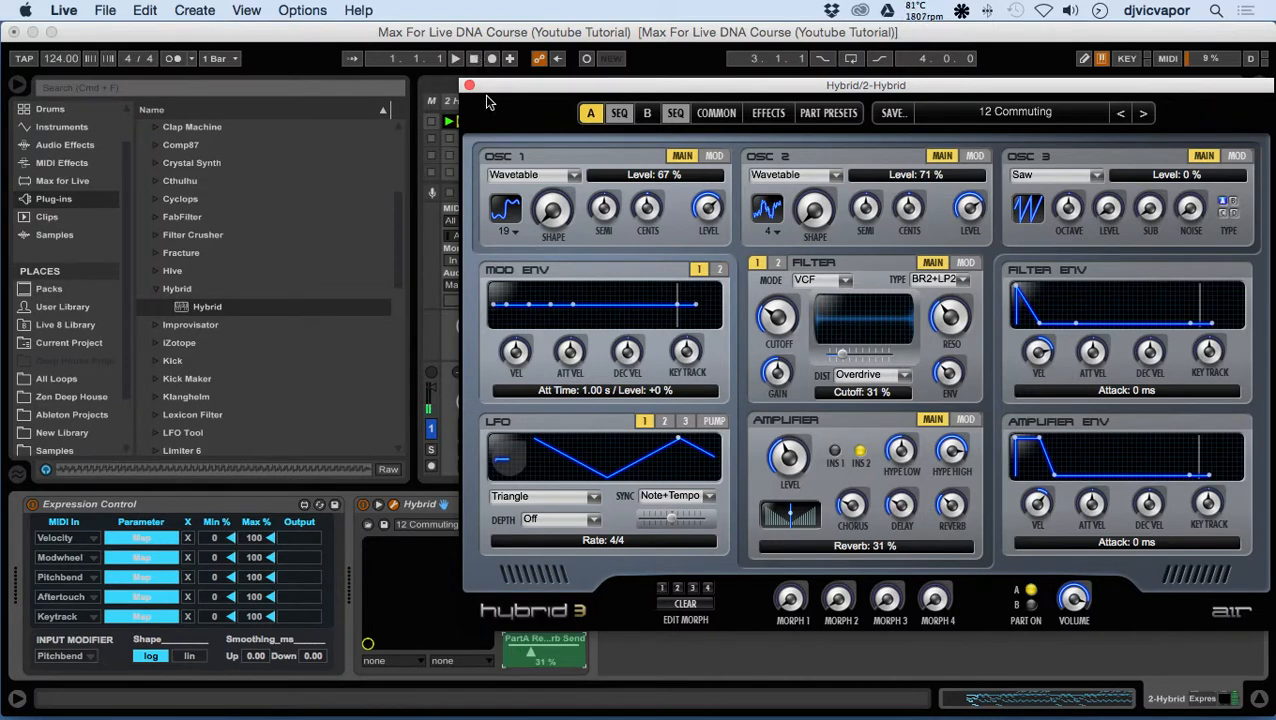
{"action": "left_click", "coordinate": [468, 84]}
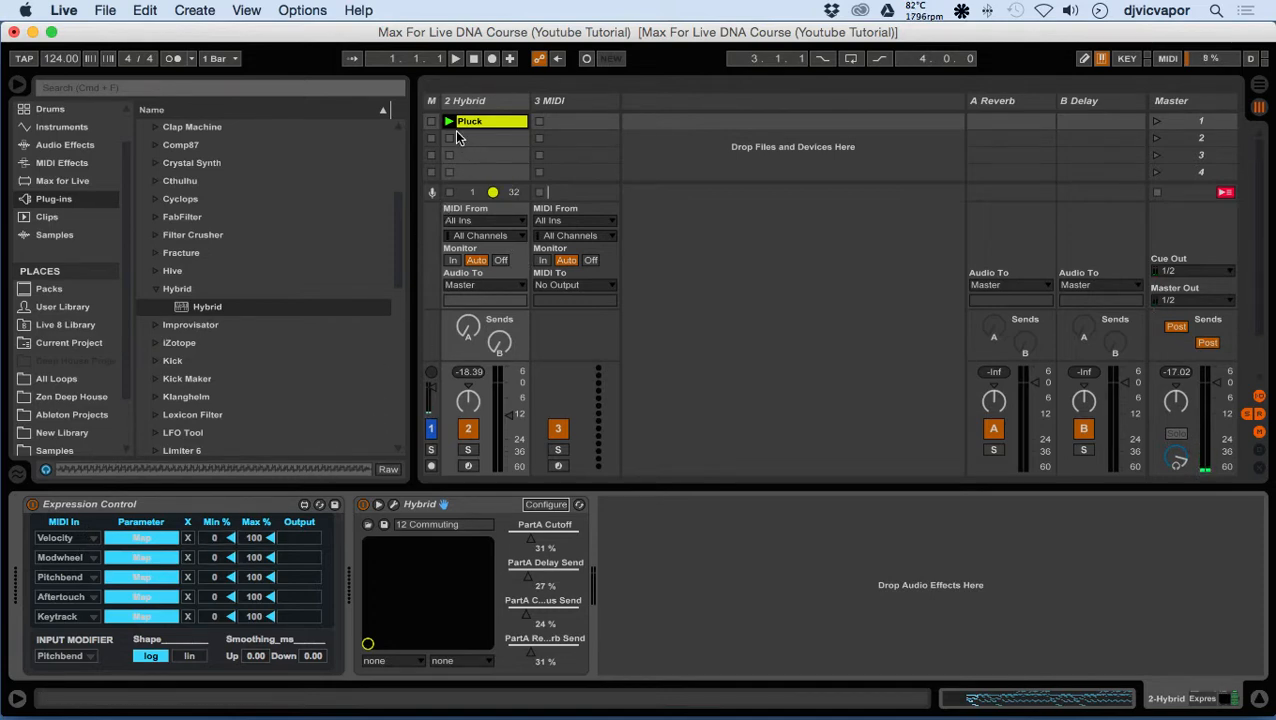
{"action": "left_click", "coordinate": [450, 122]}
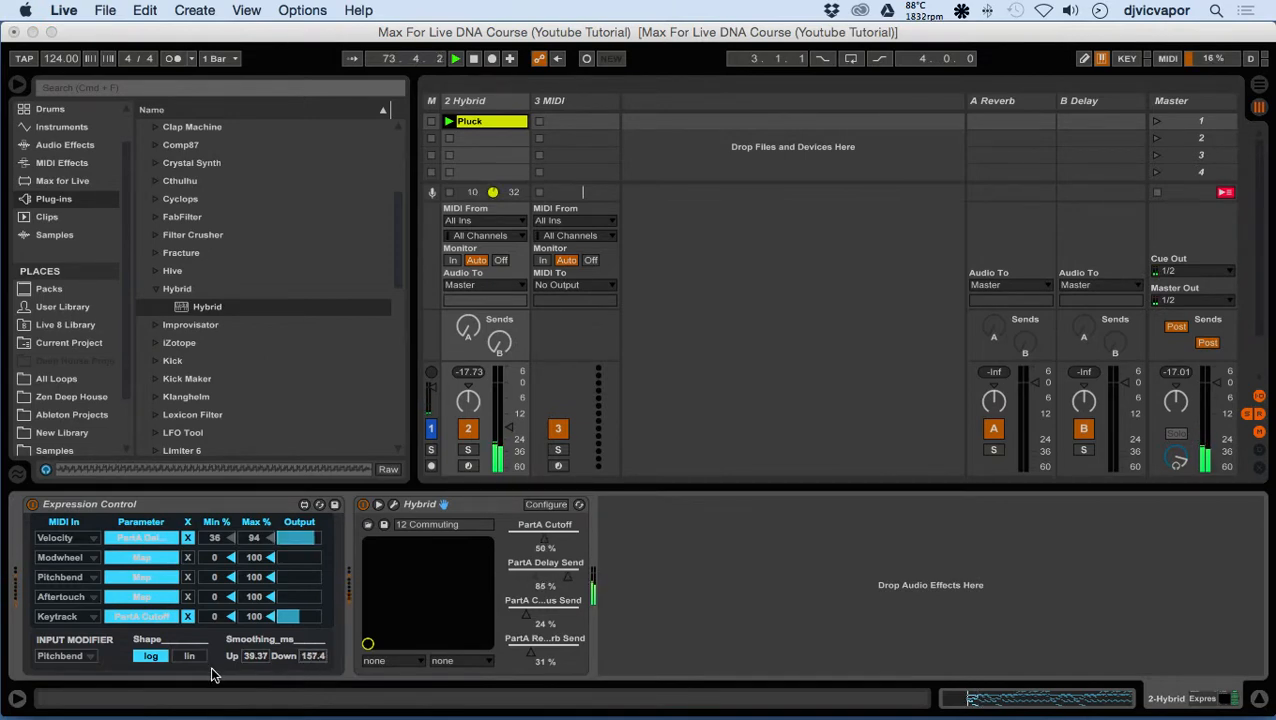
Step: Show the Input Modifier source list (Velocity, Modwheel, Pitchbend, Aftertouch, Keytrack)
{"action": "left_click", "coordinate": [64, 656]}
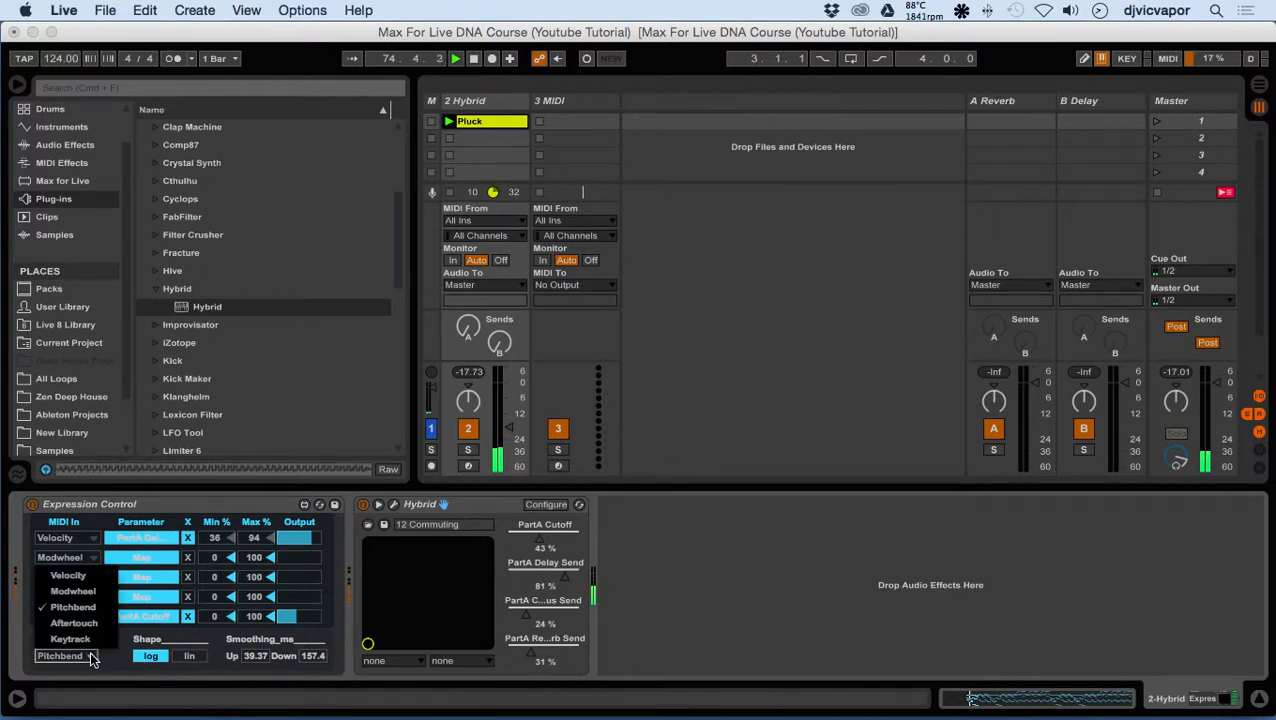